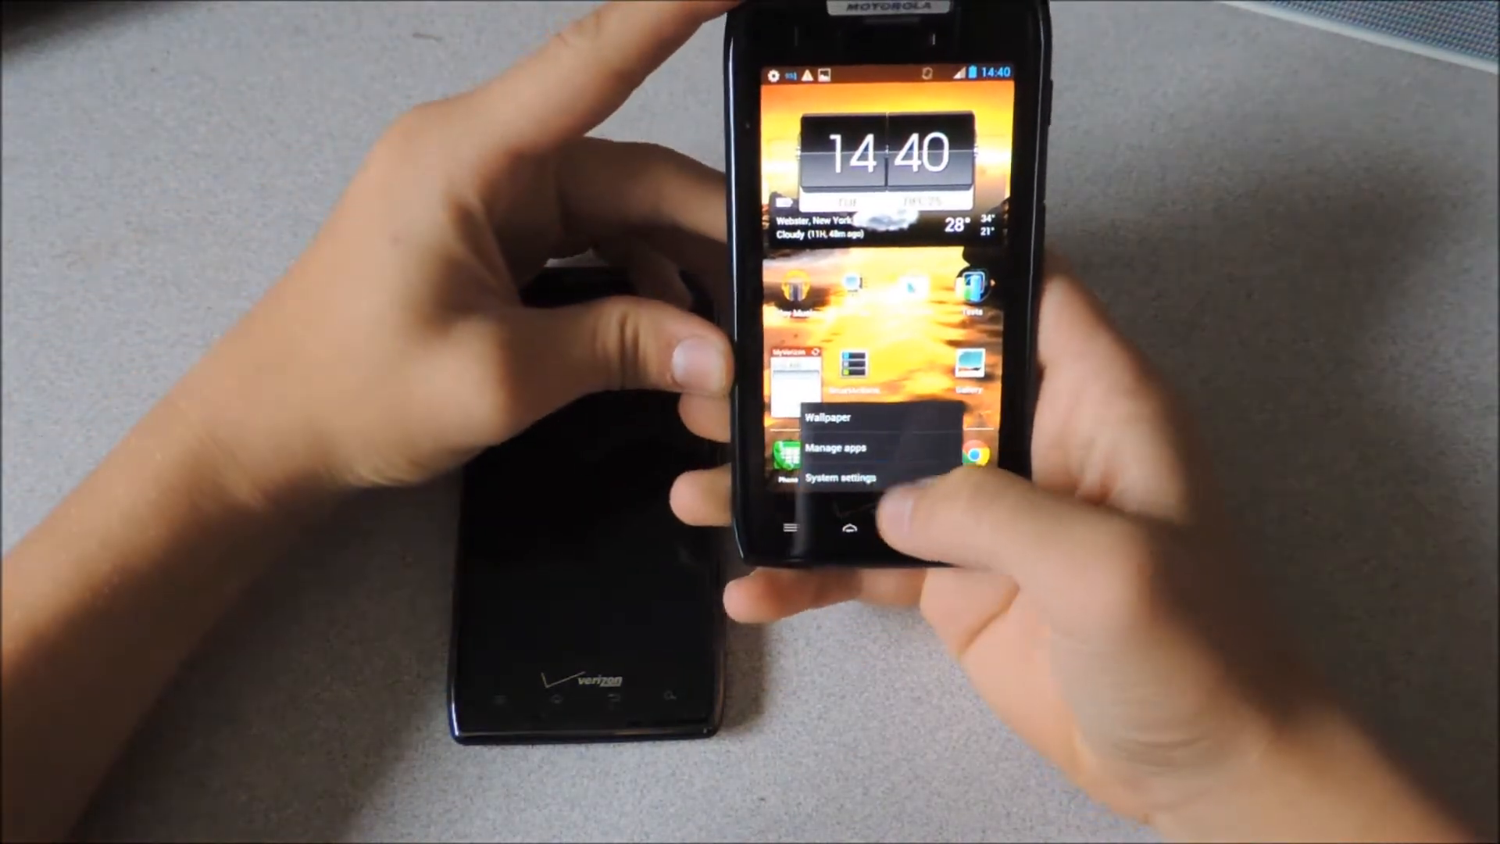
Open the phone's system settings and scroll down to Developer options
left_click(843, 477)
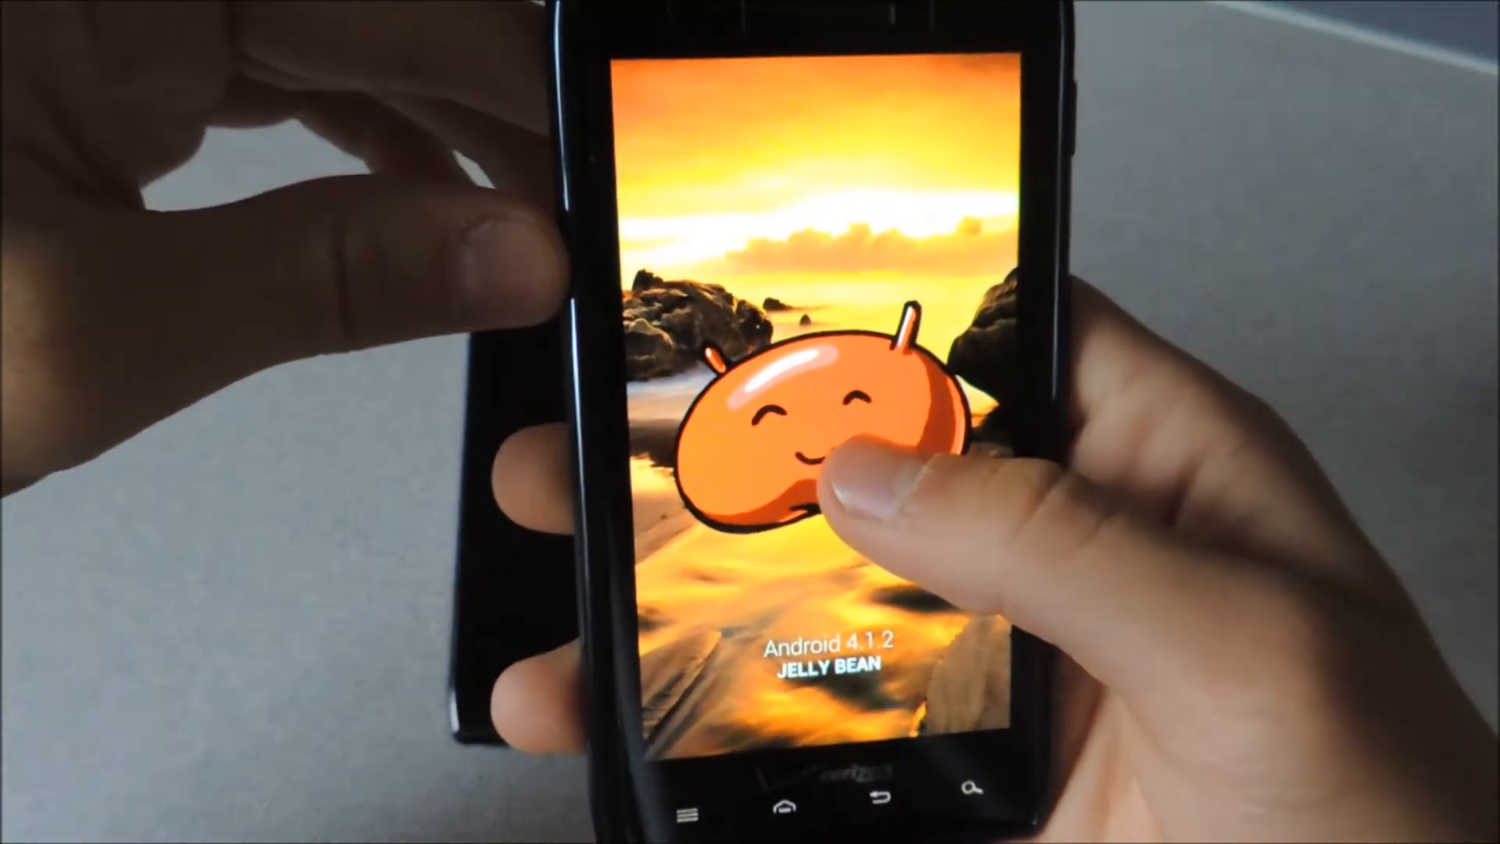
left_click(823, 440)
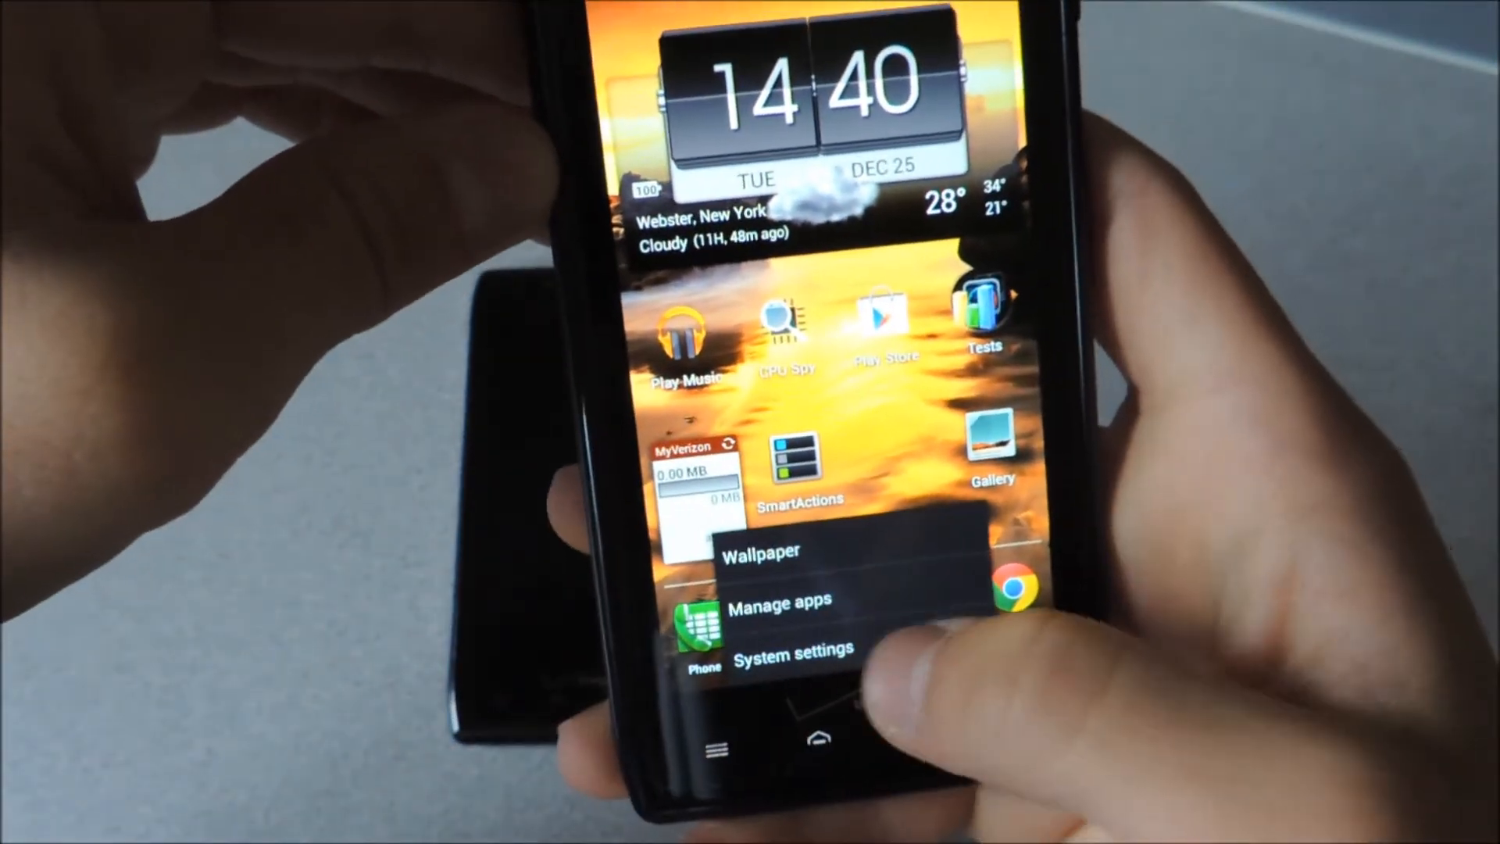
left_click(792, 653)
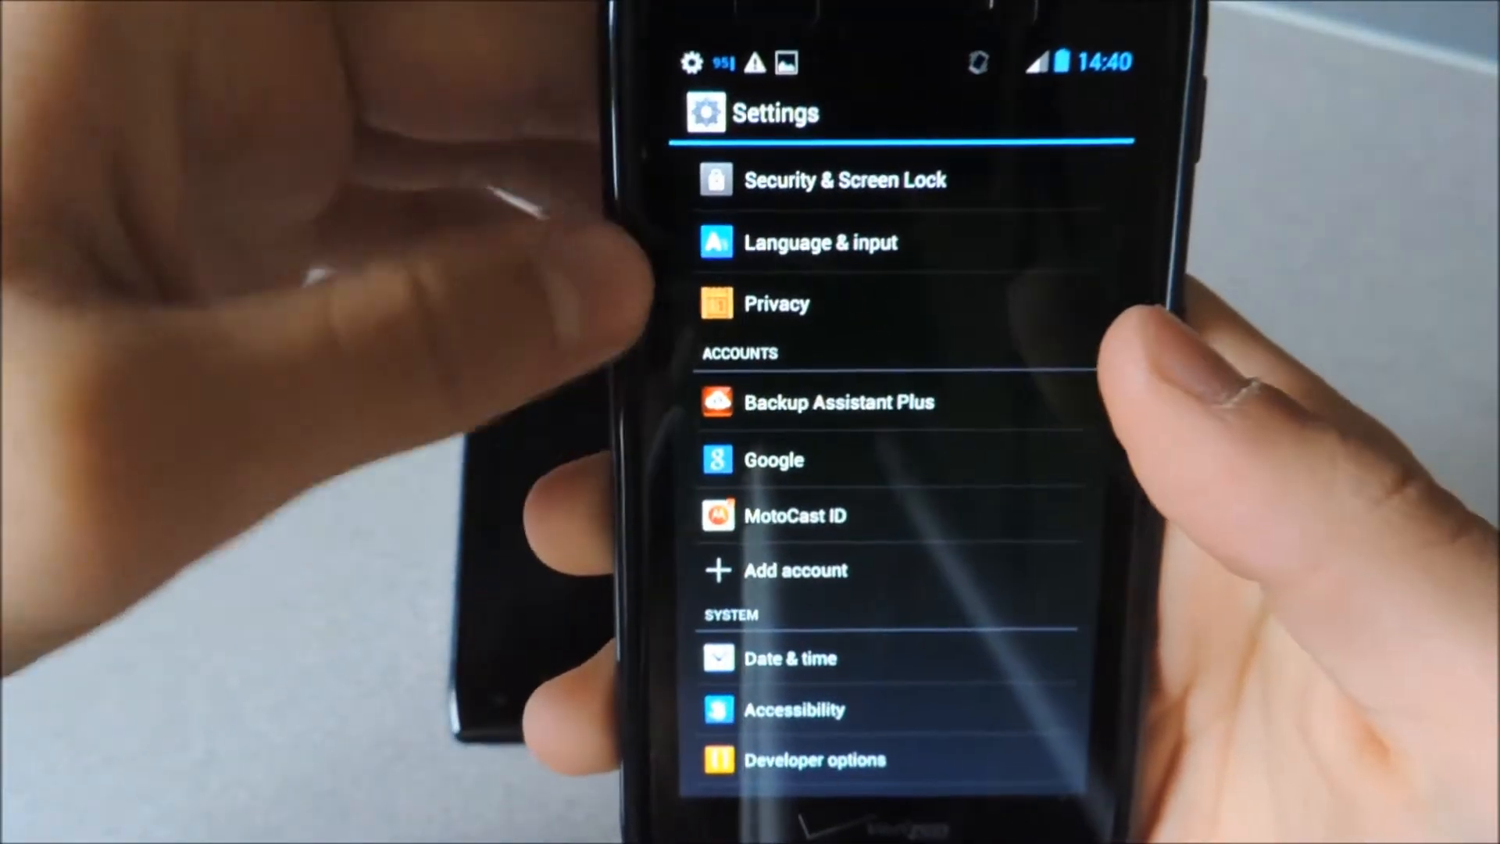
scroll("down", 3)
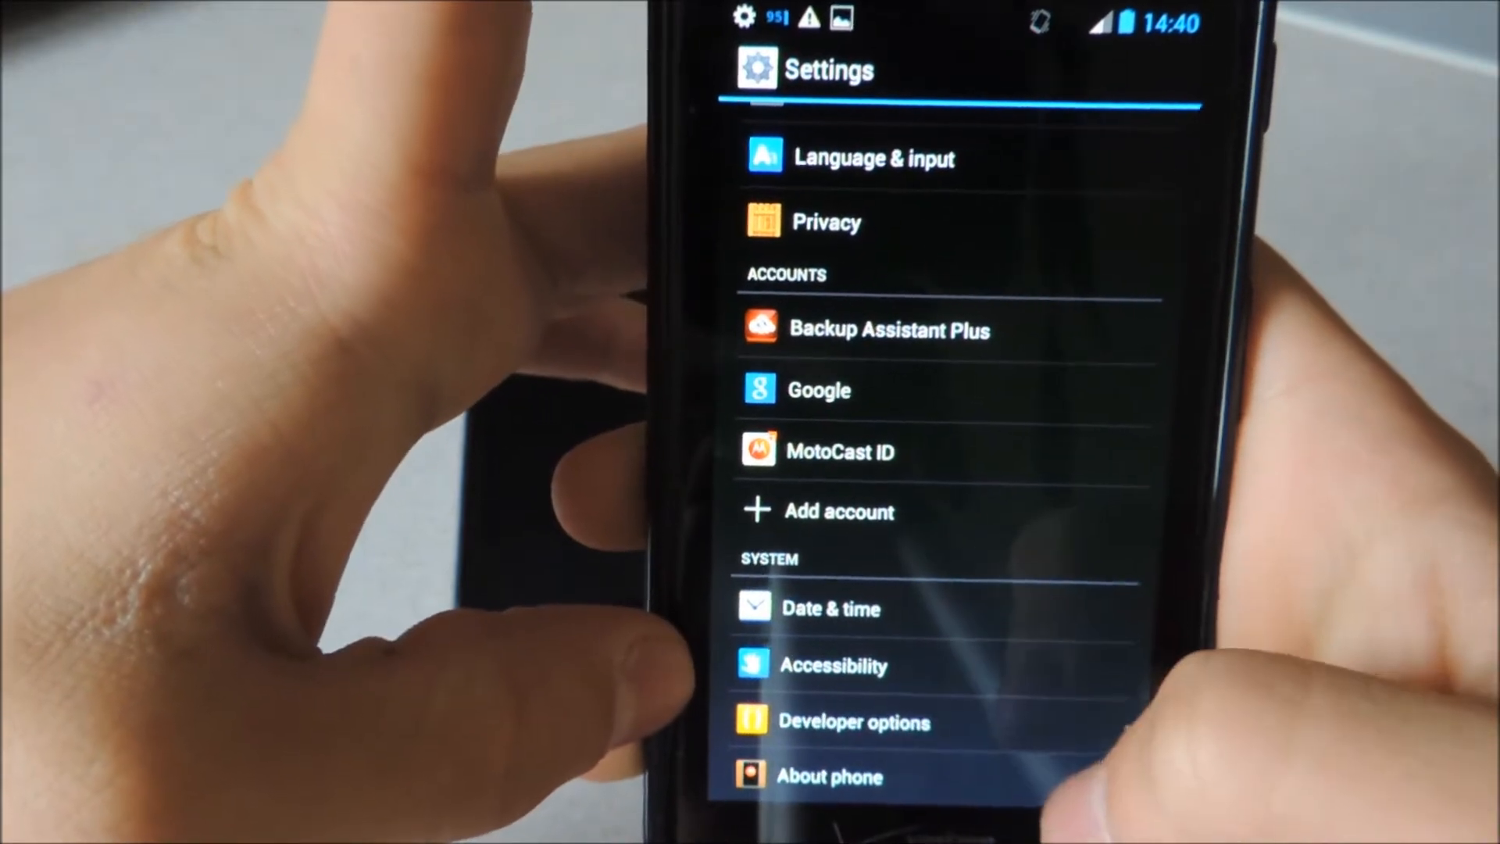
Browse developer options with USB debugging and forced GPU rendering enabled, then go back
left_click(853, 721)
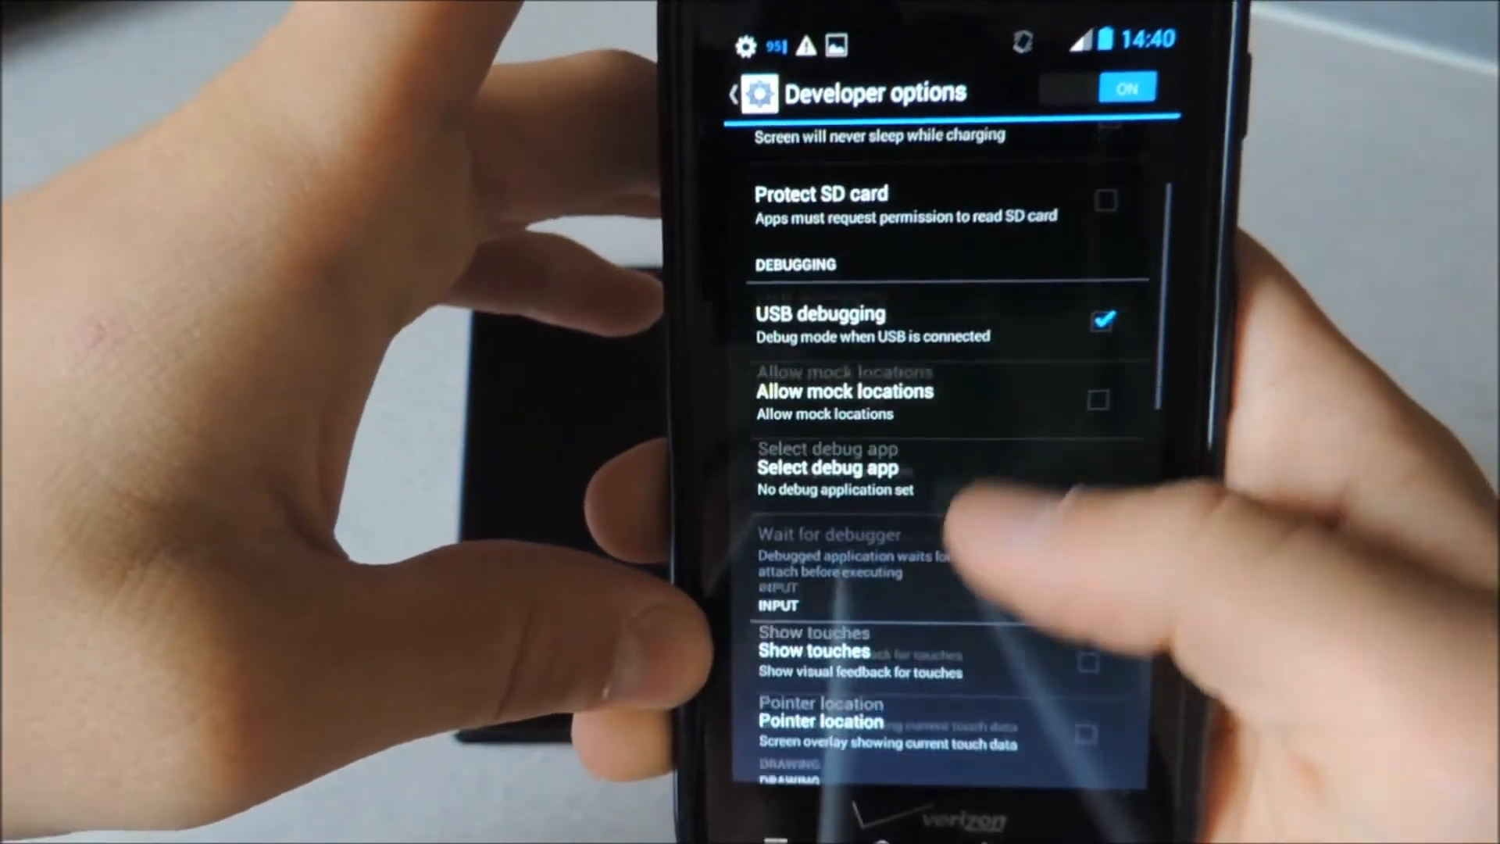
scroll("down", 3)
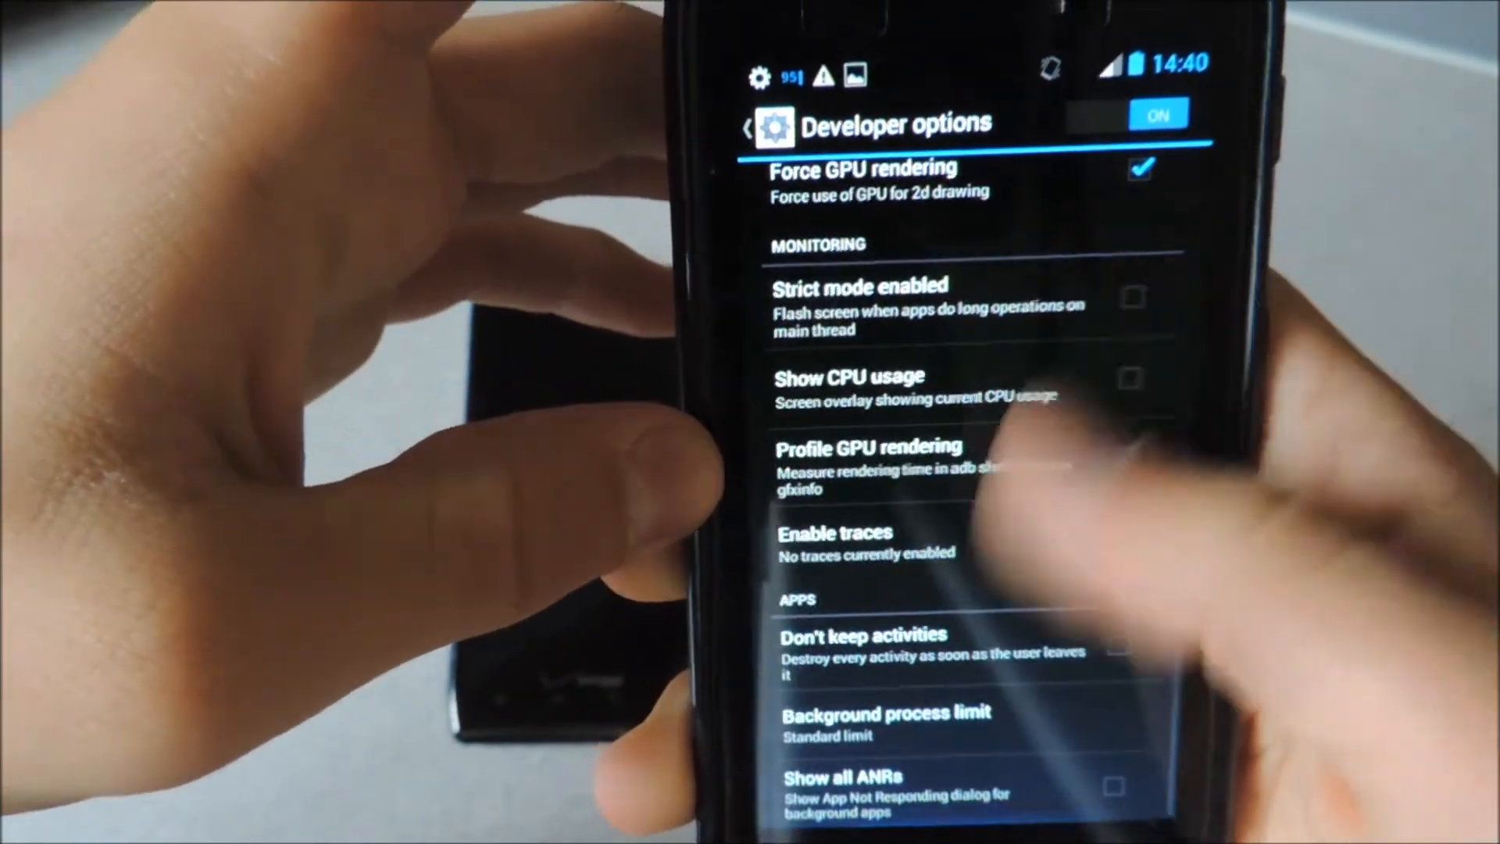
left_click(749, 128)
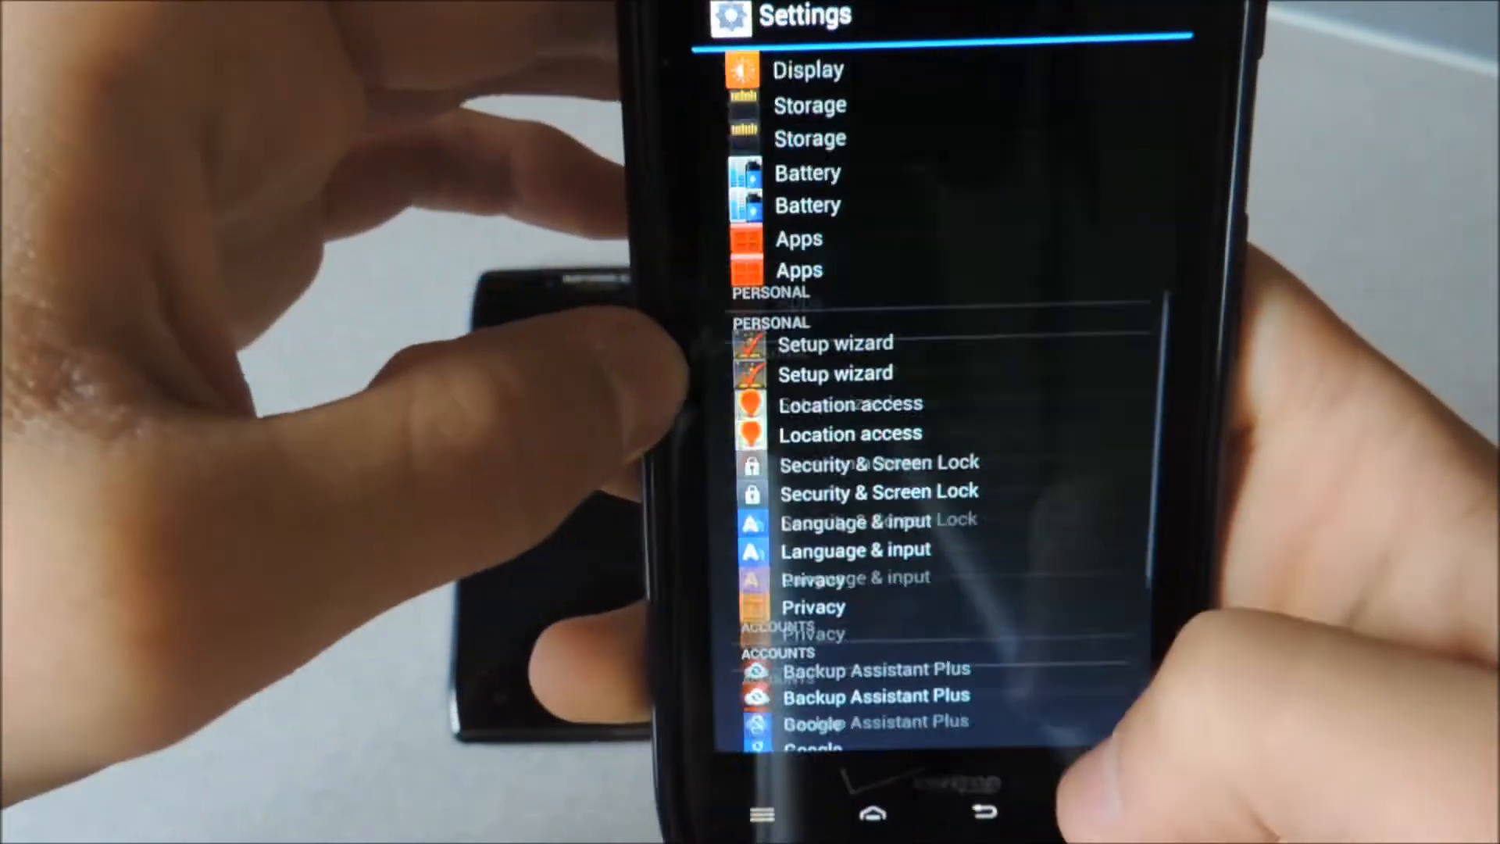
left_click(872, 813)
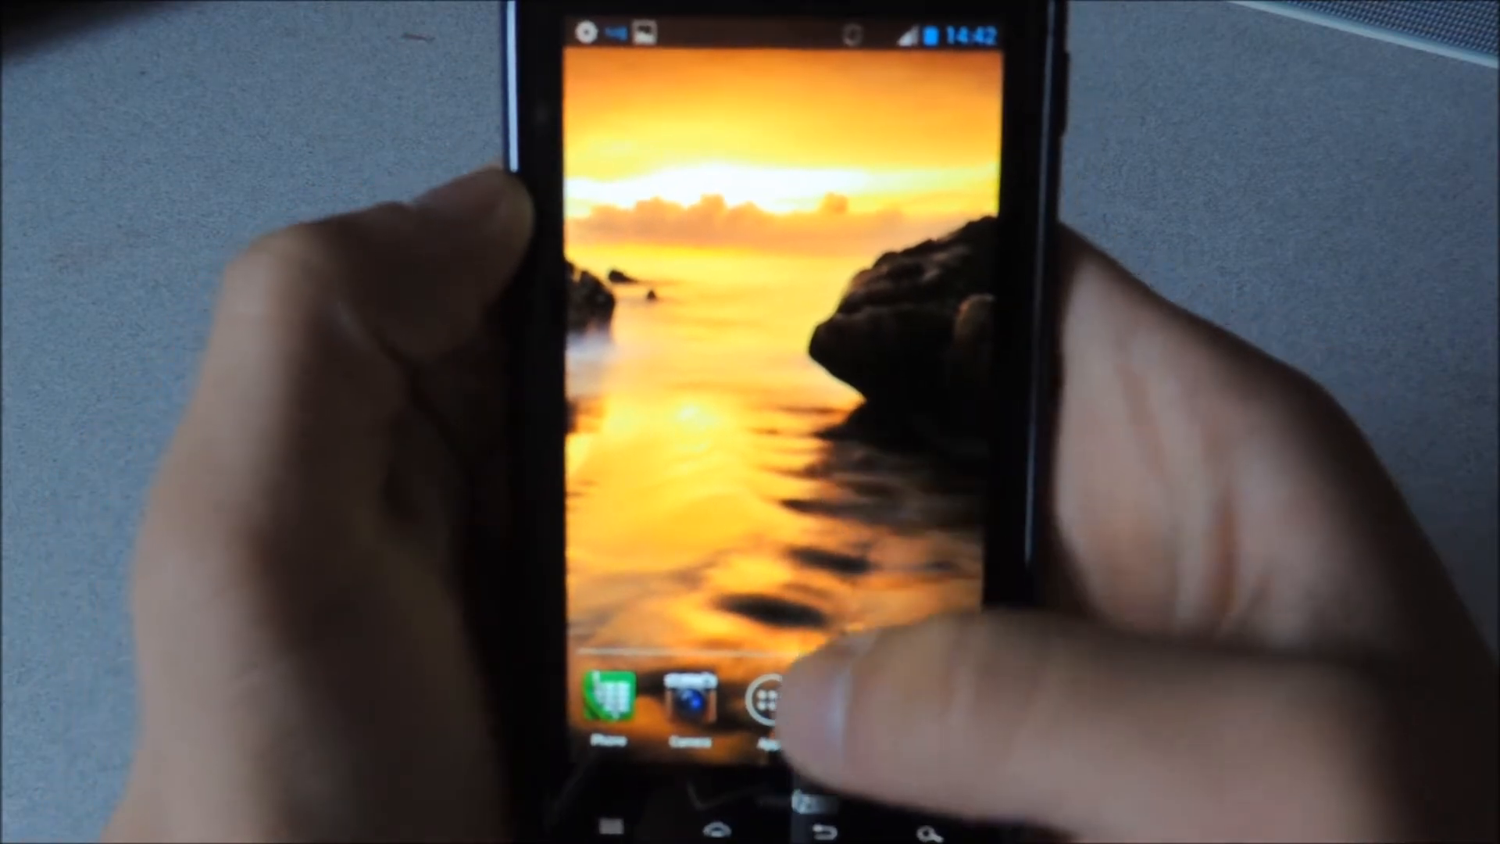
Open the 611 thread in Messaging and start writing a reply
left_click(775, 696)
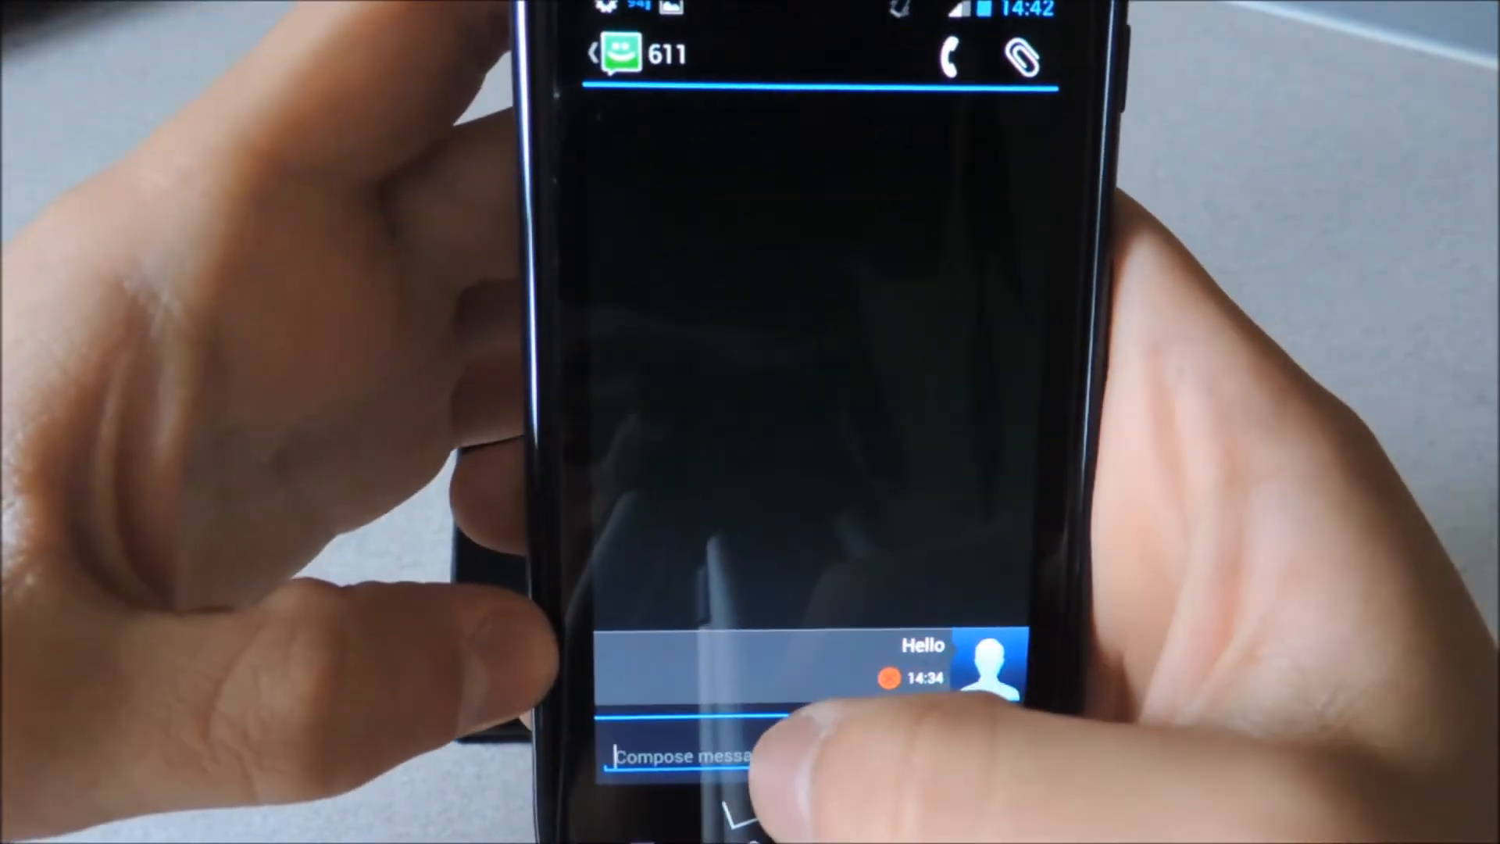
left_click(690, 754)
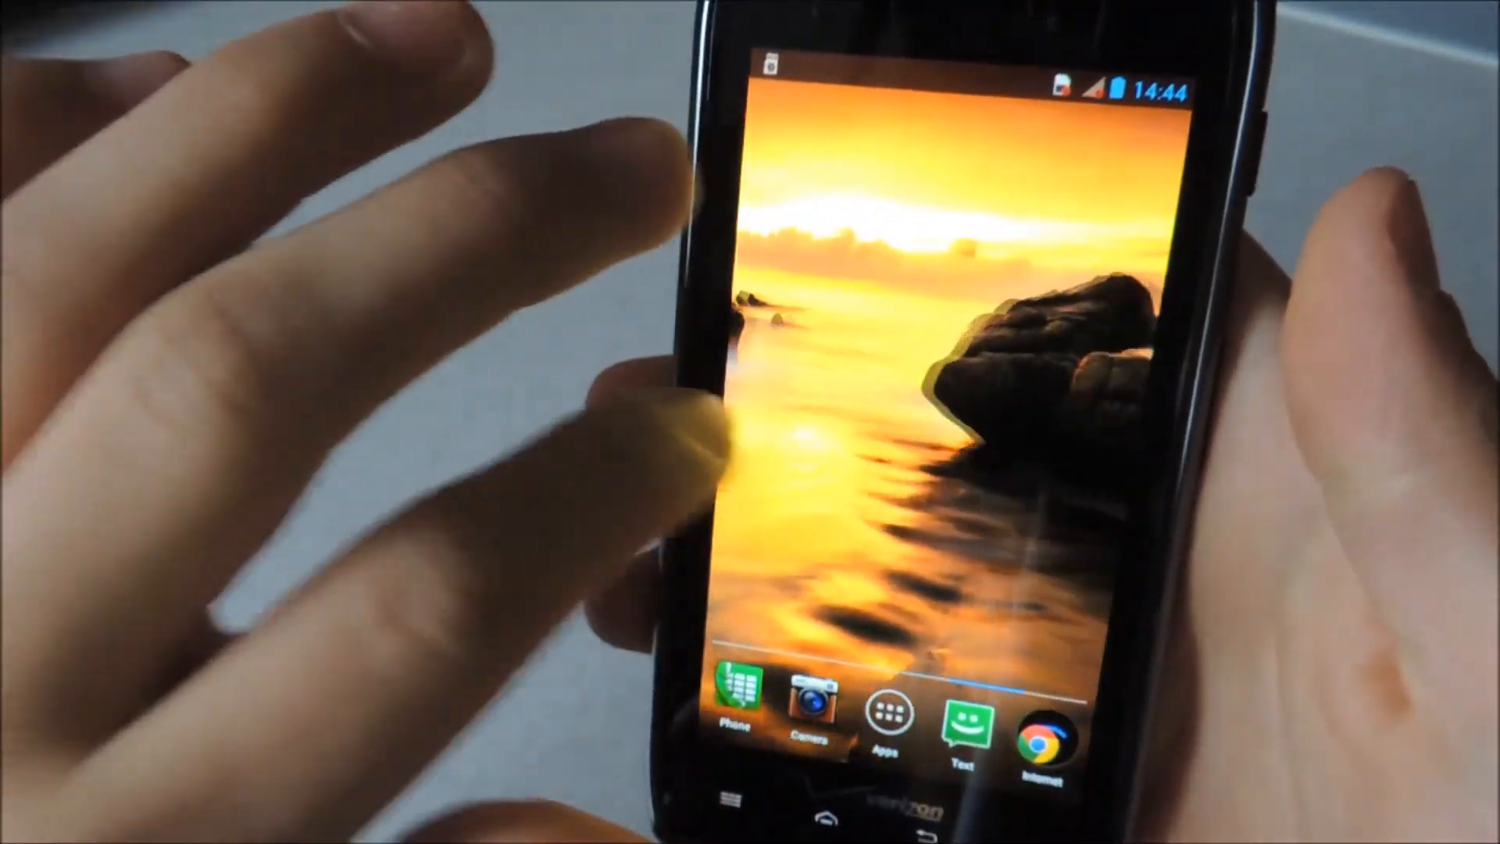
Swipe home screens, open the app drawer and scroll through All Apps
scroll("left", 3)
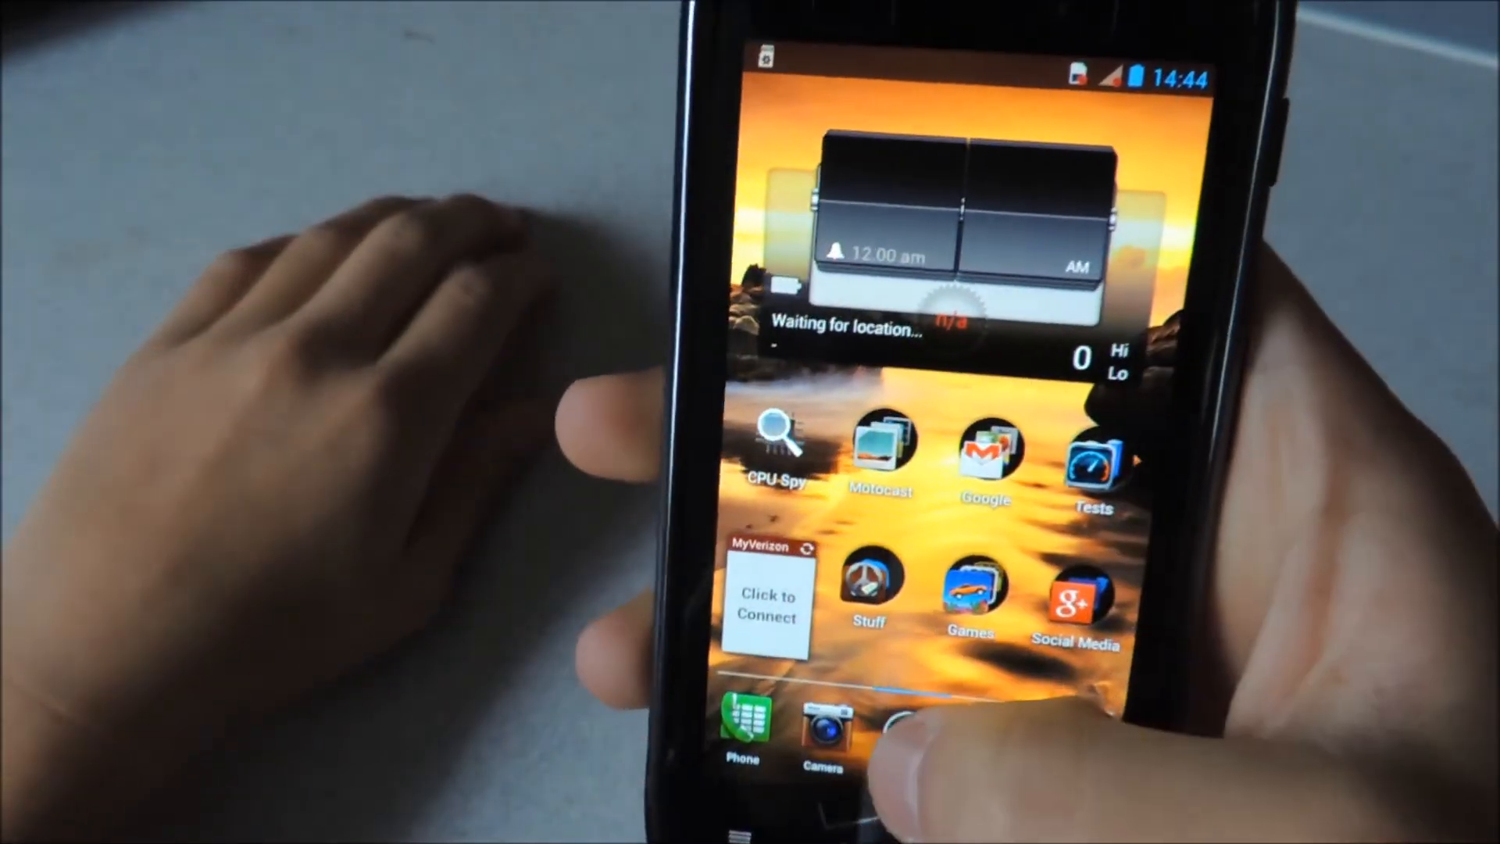
left_click(909, 727)
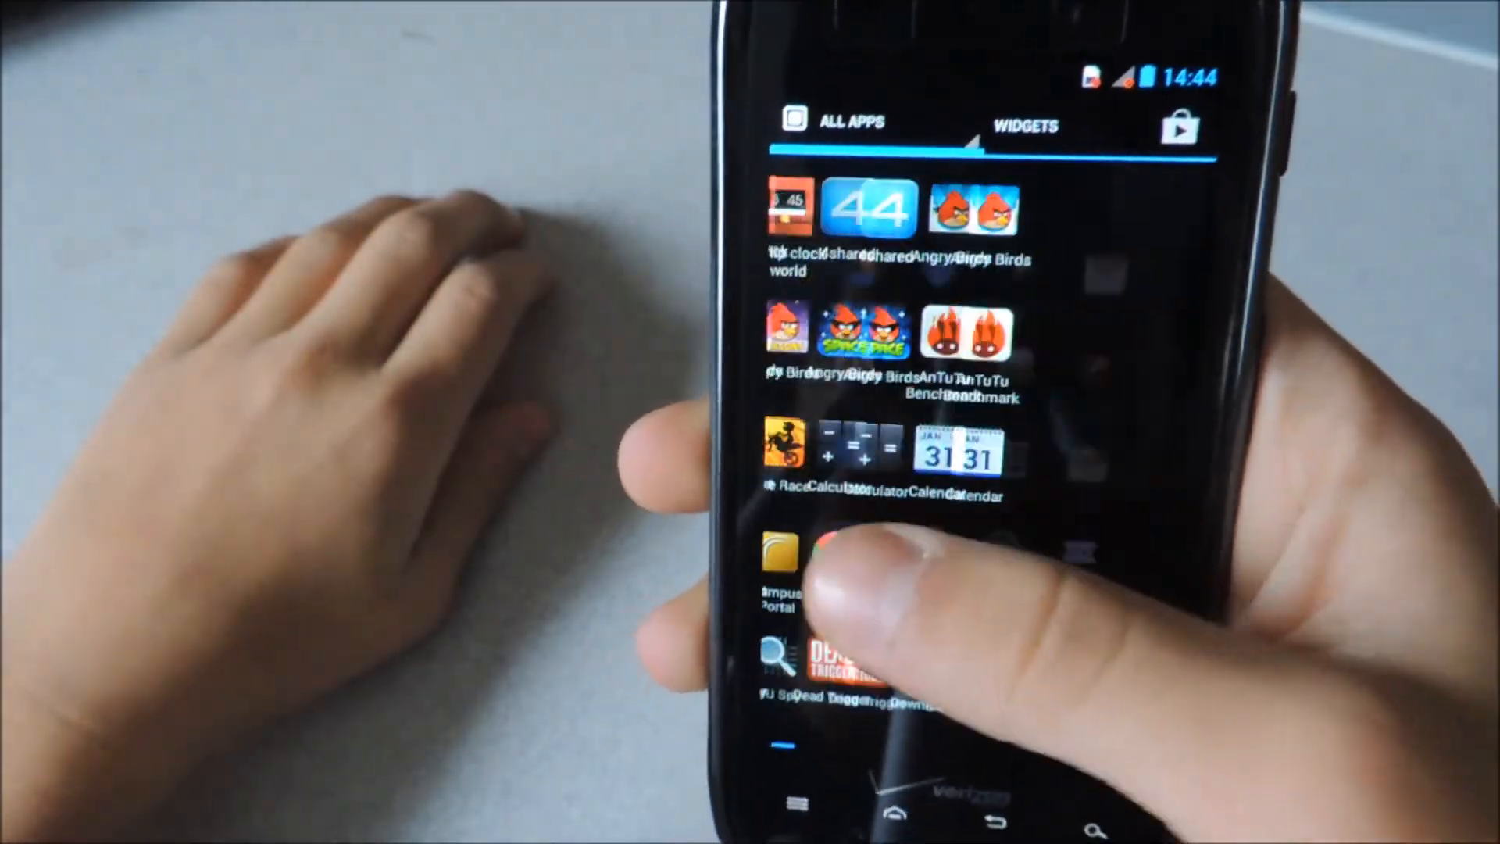
scroll("down", 3)
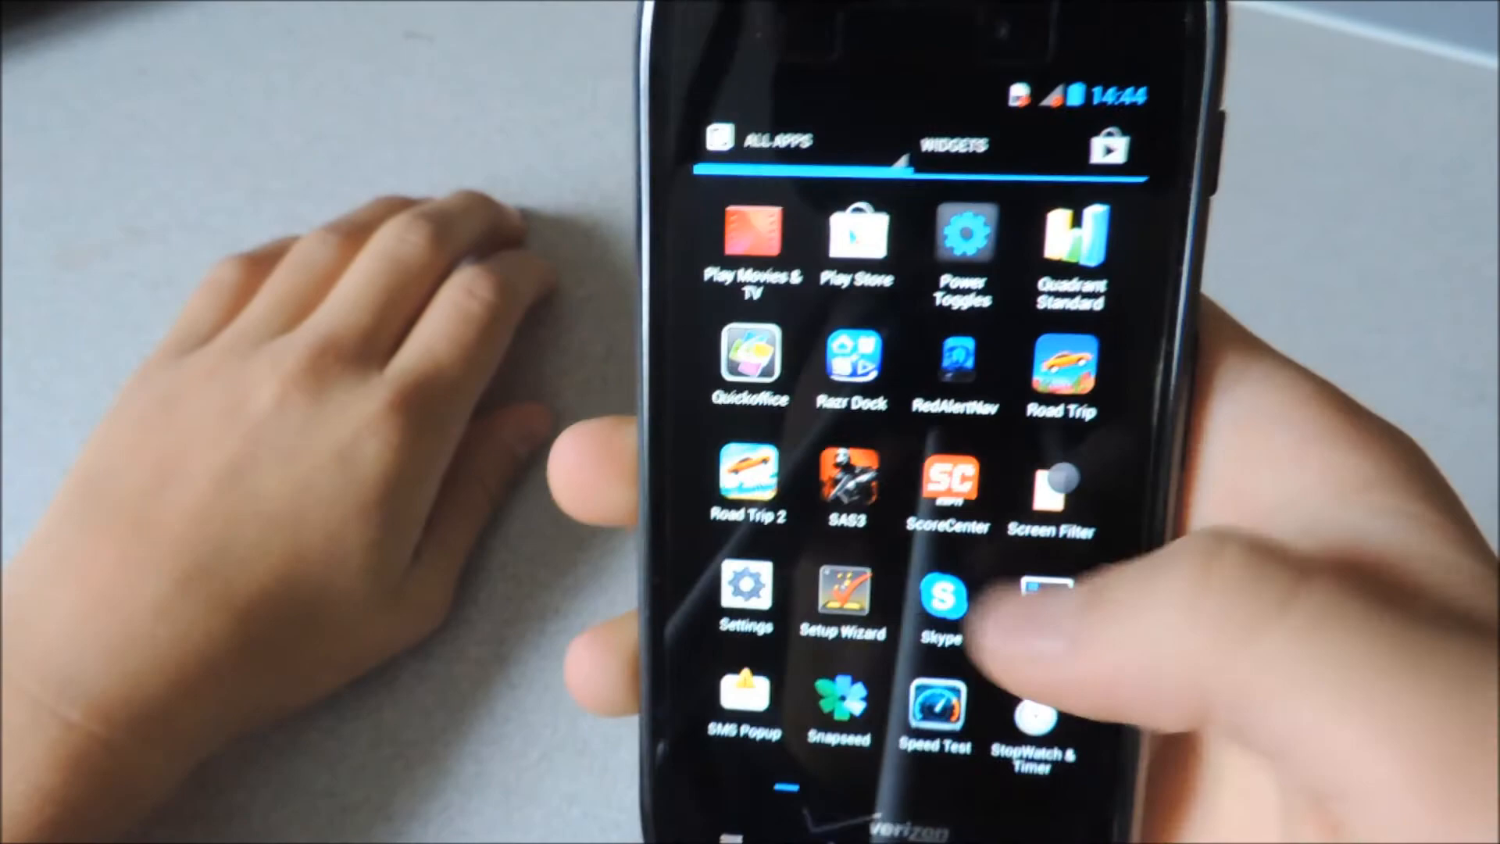